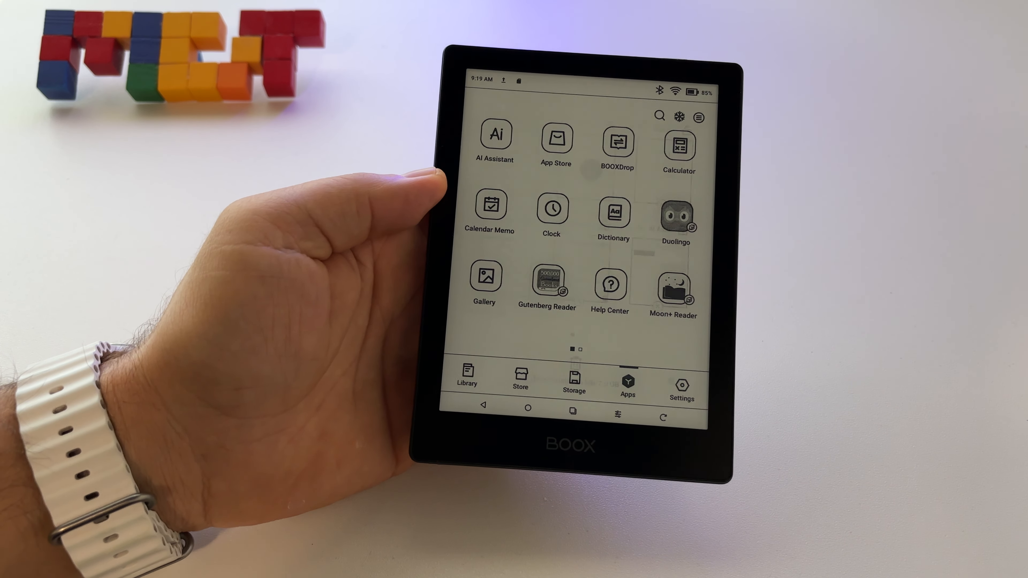
Open the Control Center showing recent app thumbnails, including Calendar Memo.
left_click(572, 414)
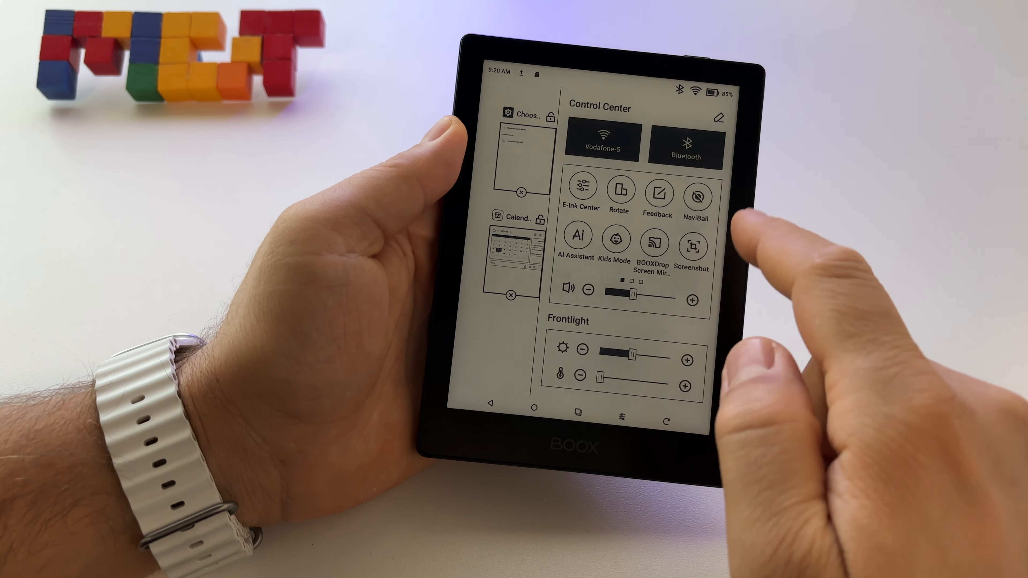
left_click(697, 196)
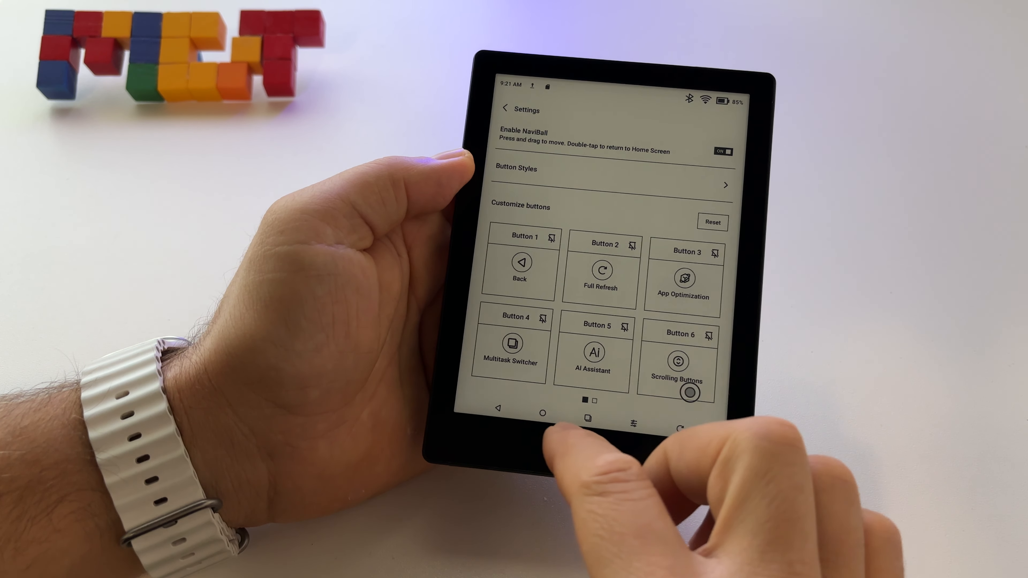
Clear all background apps via the NaviBall Multitask Switcher, leaving 'No recent items'.
left_click(588, 419)
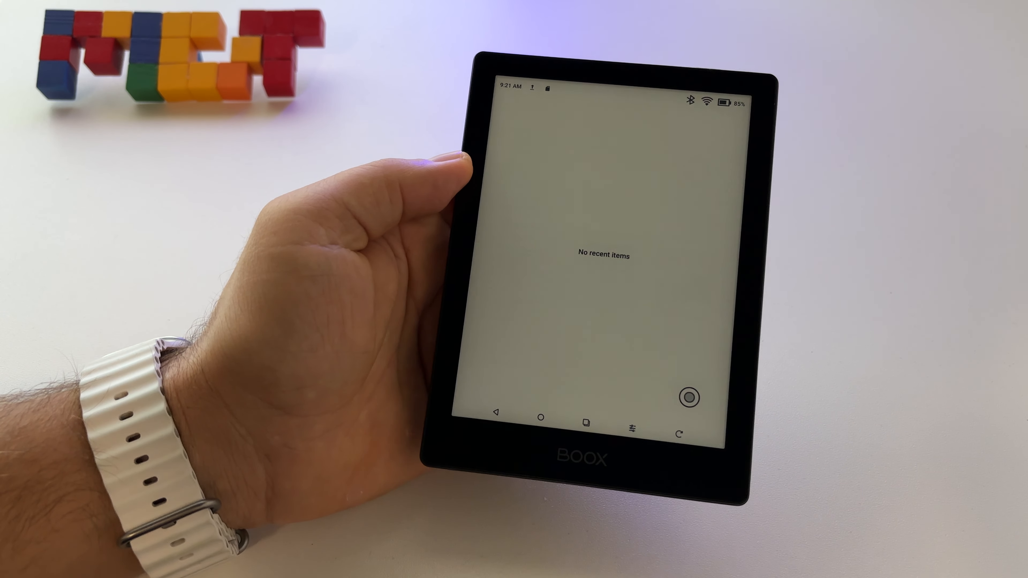